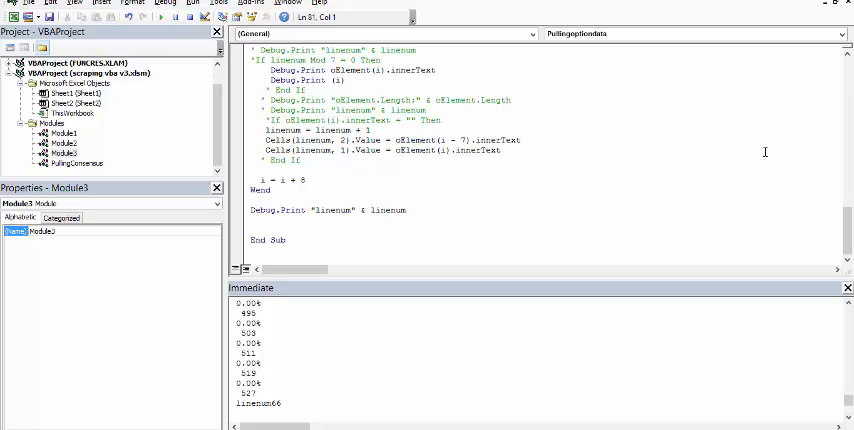
pyautogui.moveTo(764, 152)
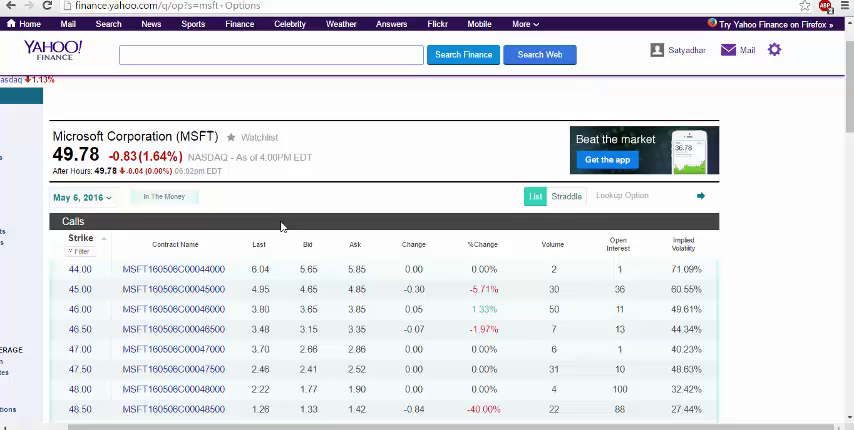
# Step: Locate the option row's strong tag and select its value attribute in the page source
pyautogui.scroll(-3)
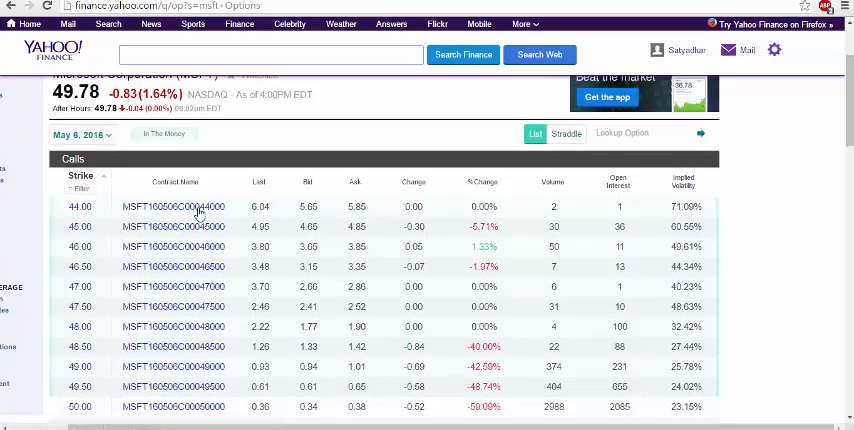
pyautogui.moveTo(176, 208)
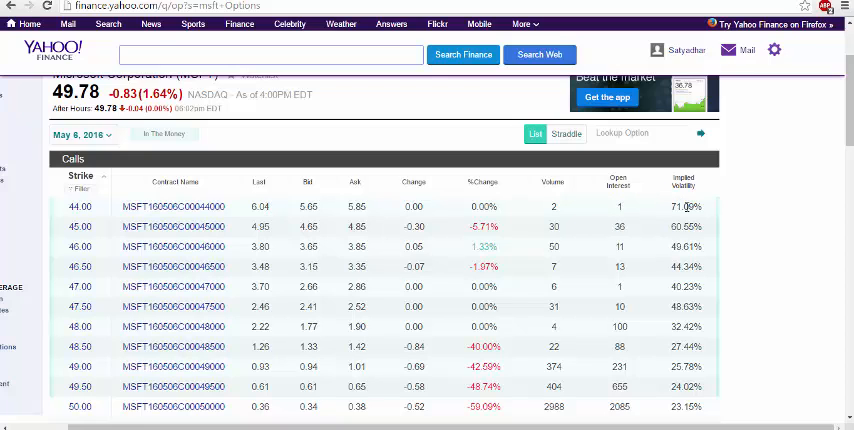
pyautogui.doubleClick(684, 208)
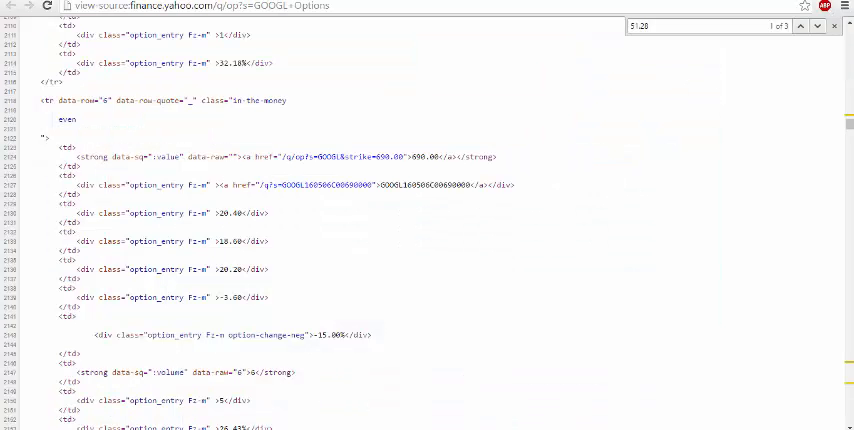
pyautogui.moveTo(338, 214)
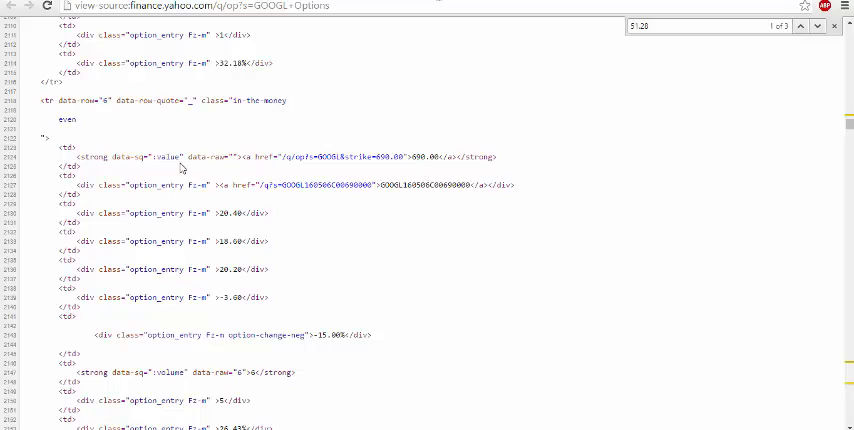
pyautogui.doubleClick(164, 156)
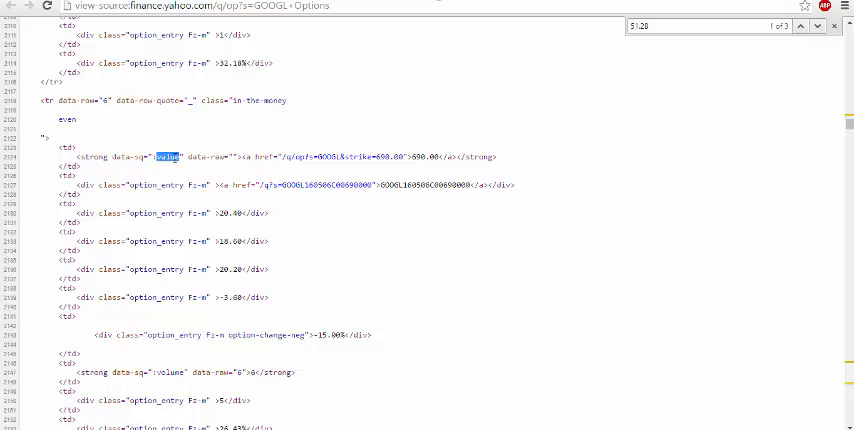
pyautogui.moveTo(218, 234)
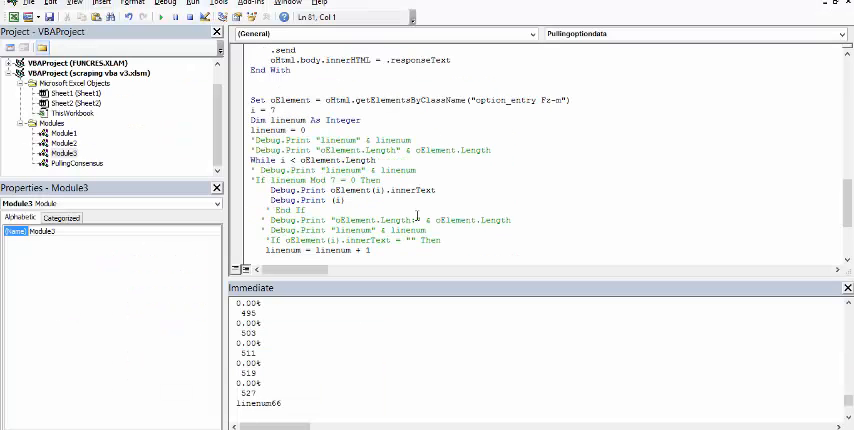
# Step: Switch from the macro code to the worksheet of scraped volatilities and MSFT contract symbols
pyautogui.doubleClick(410, 100)
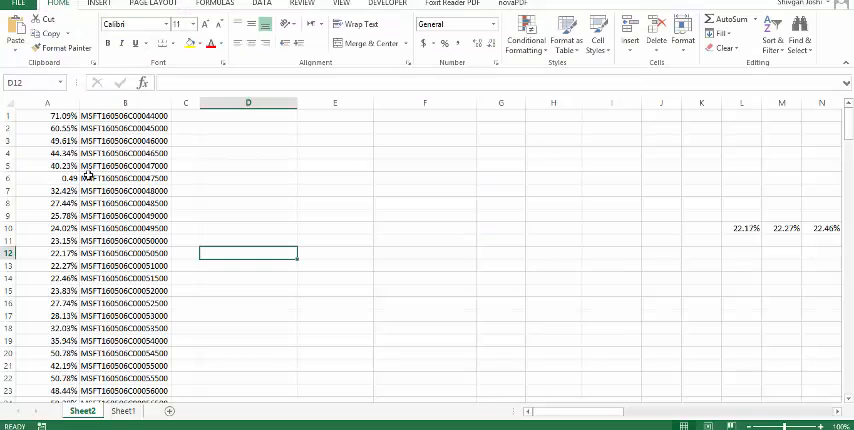
# Step: Return to the VBA Editor showing the scraping macro and its immediate-window output
pyautogui.click(48, 140)
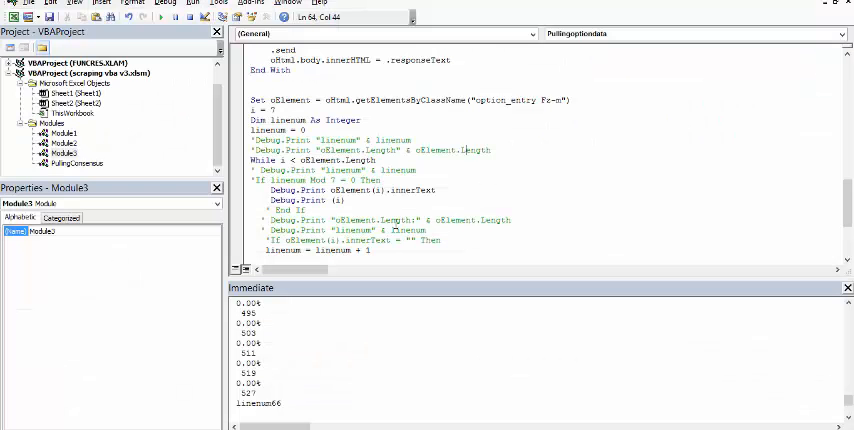
# Step: Review the getElementsByClassName code, then bring up the Yahoo Finance MSFT options table
pyautogui.scroll(3)
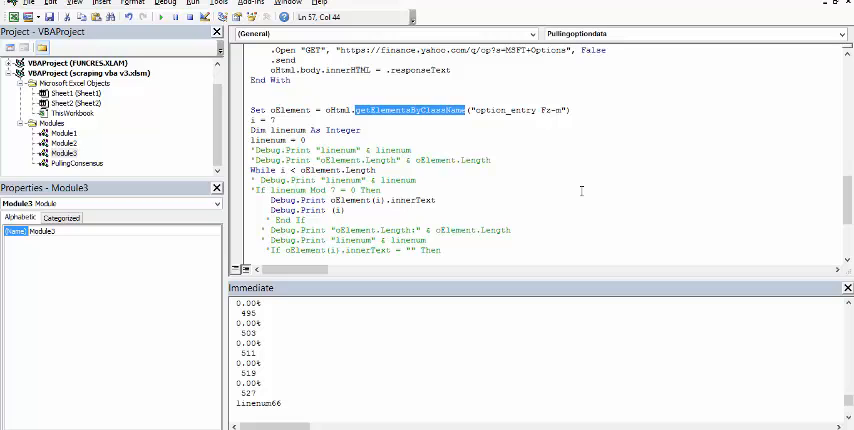
pyautogui.moveTo(576, 196)
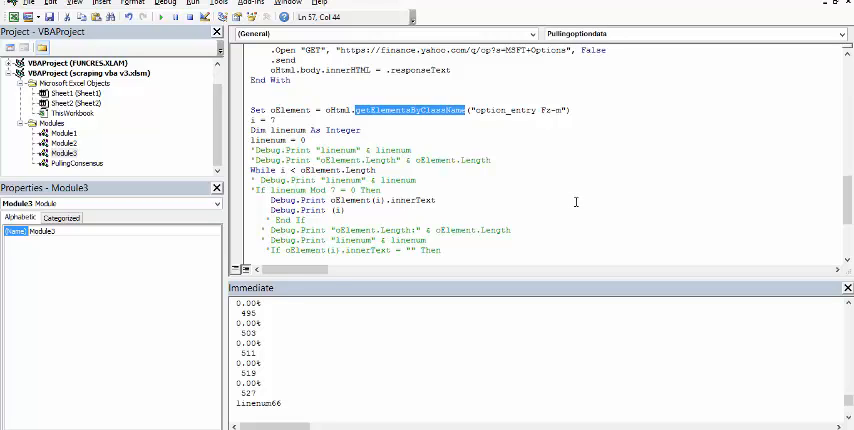
pyautogui.moveTo(508, 188)
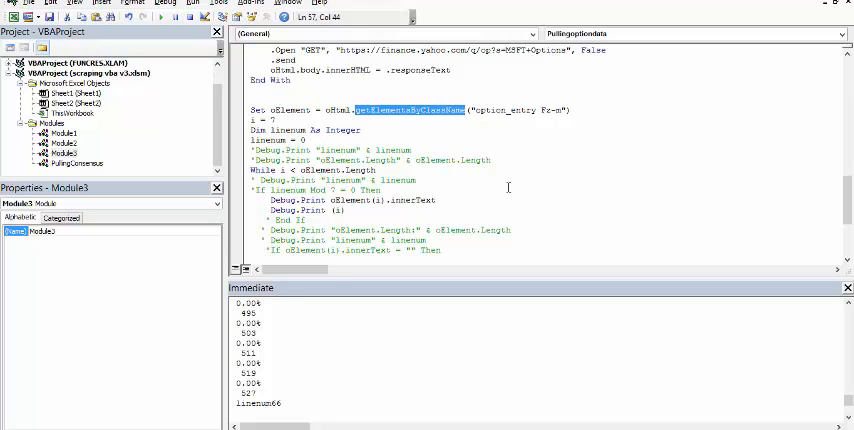
pyautogui.moveTo(514, 162)
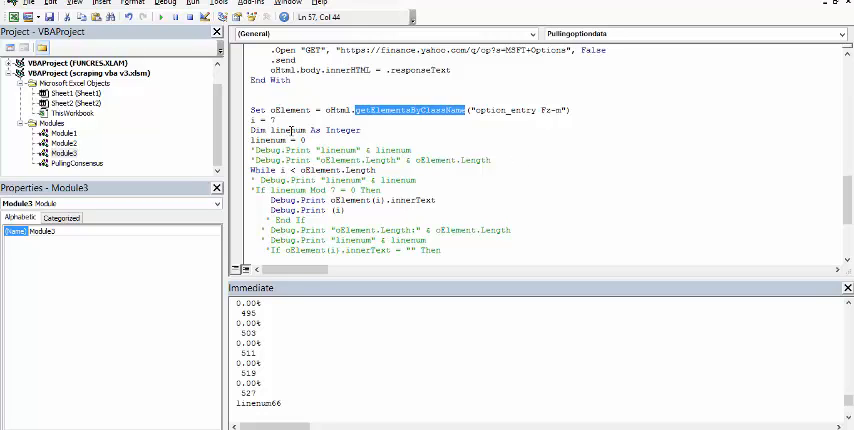
pyautogui.scroll(-3)
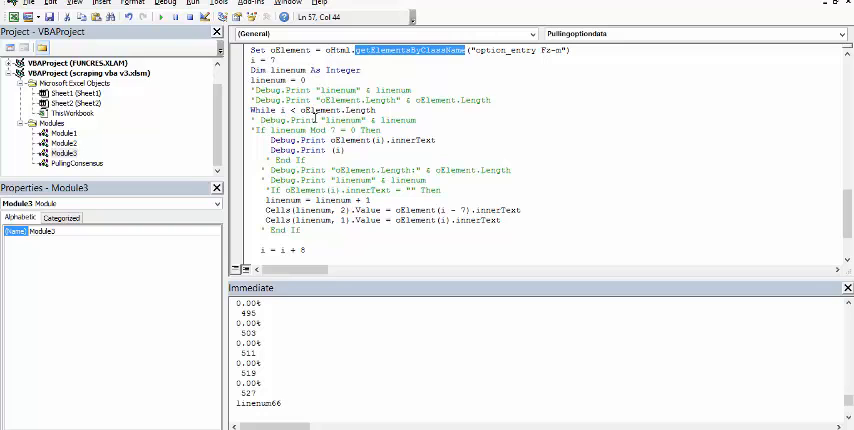
pyautogui.moveTo(468, 160)
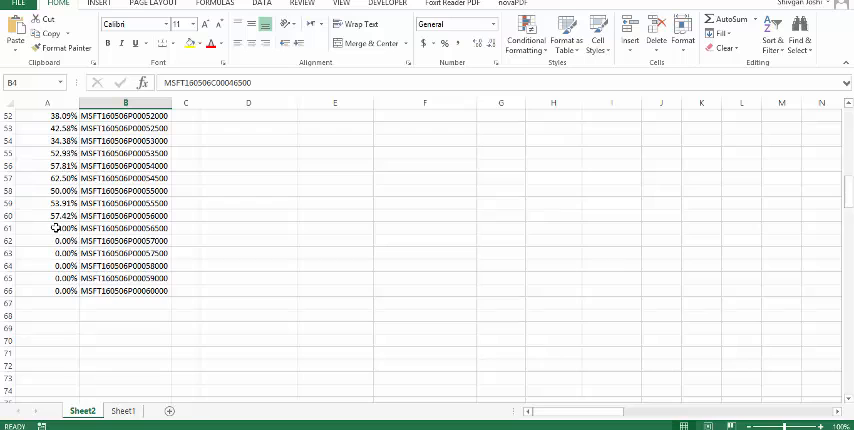
pyautogui.click(124, 216)
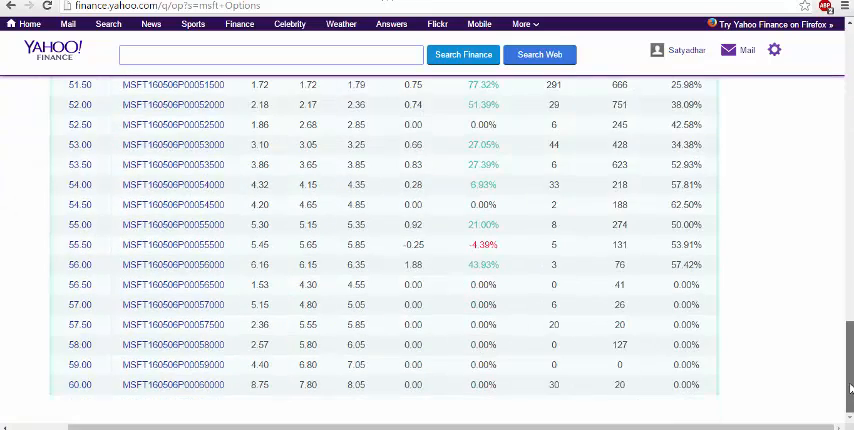
# Step: Leave the puts table for the Excel sheet and review column A's averaged volatility figures
pyautogui.scroll(3)
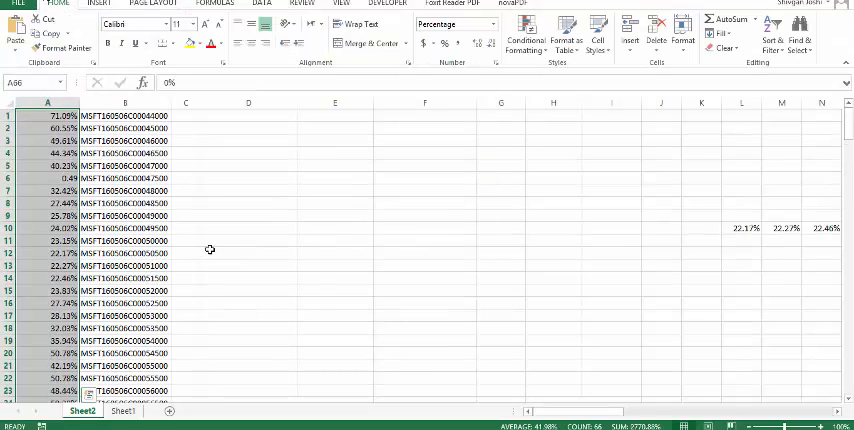
pyautogui.scroll(-3)
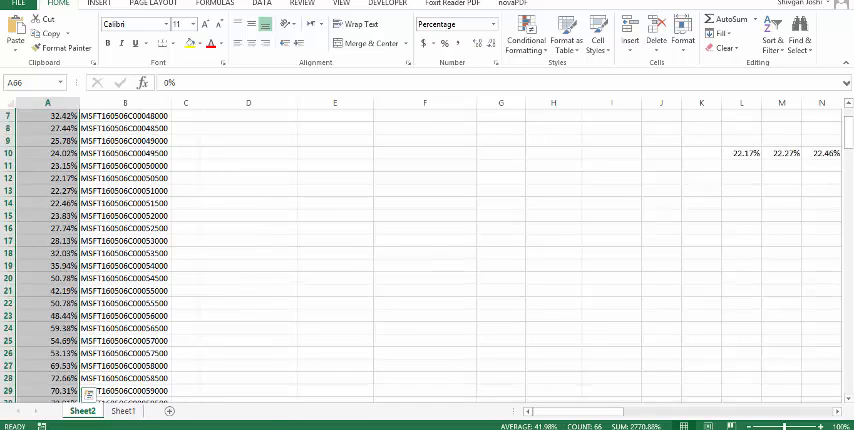